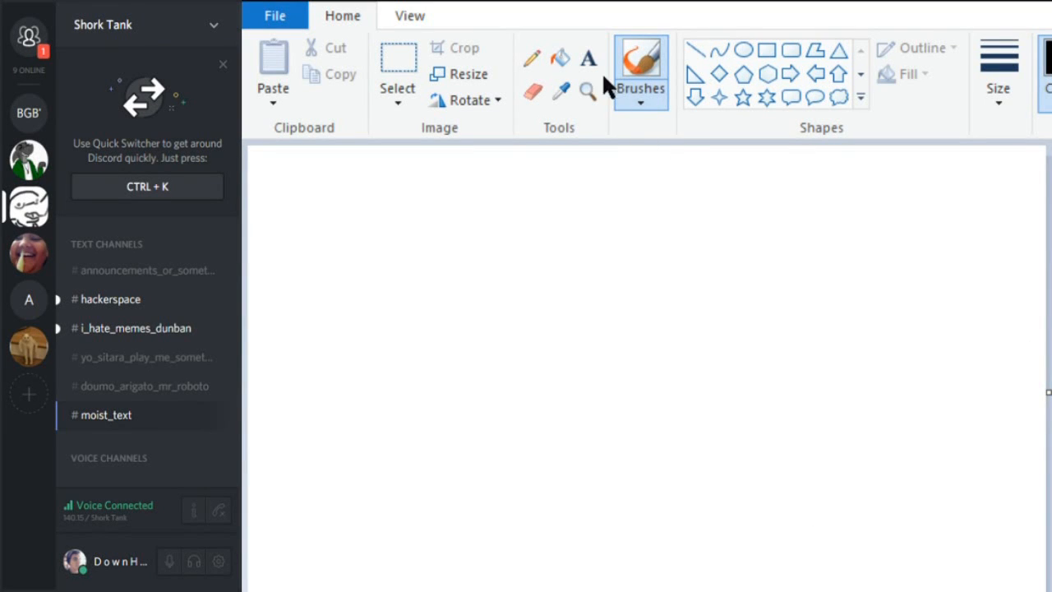
- Draw a text box on the upper canvas and type 'eat shit and die'
drag(346, 208, 840, 405)
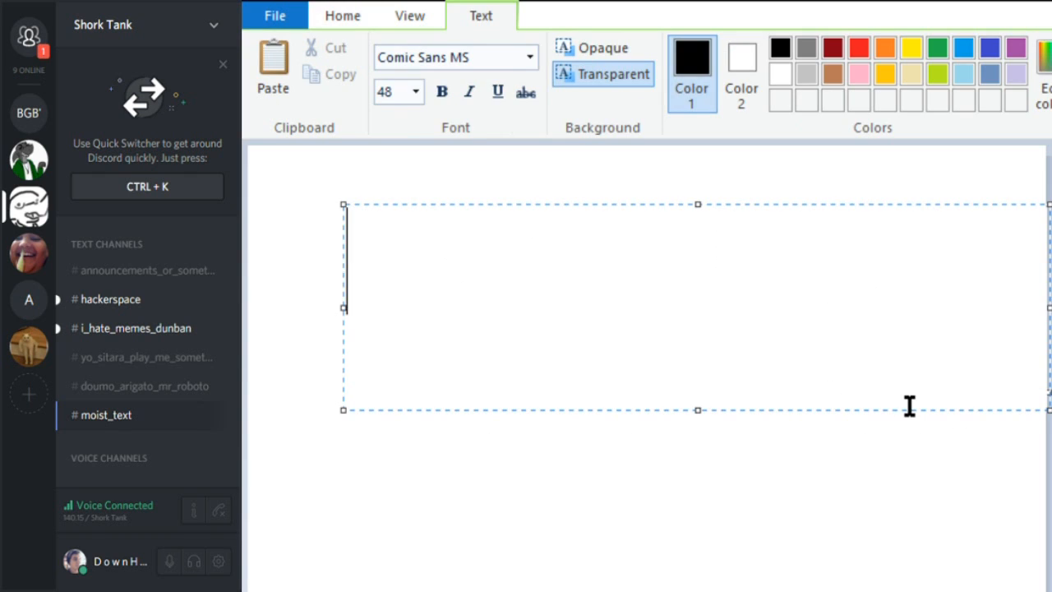
text(eat s)
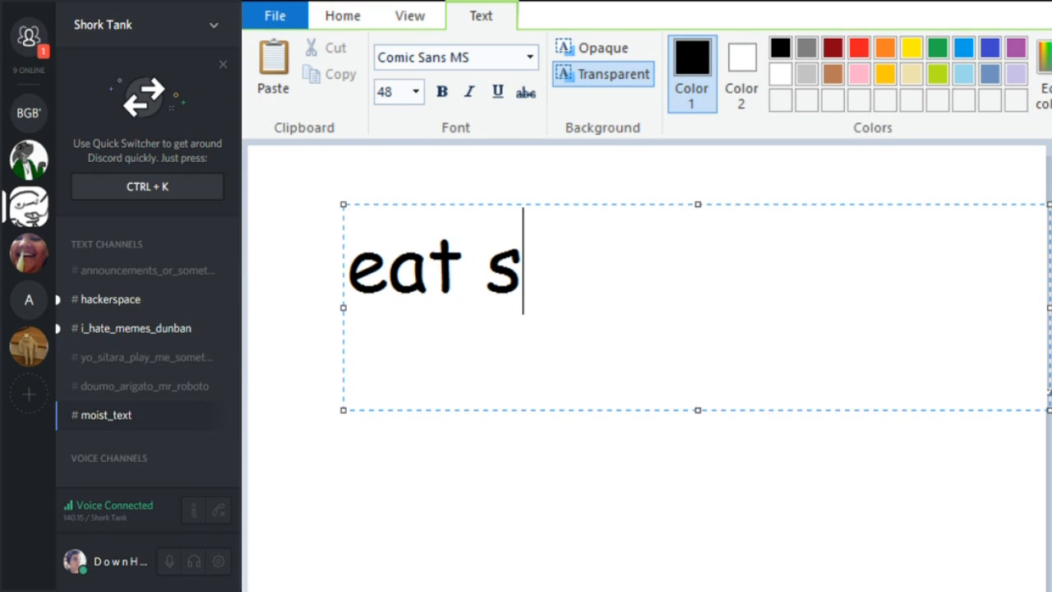
text(hit and d)
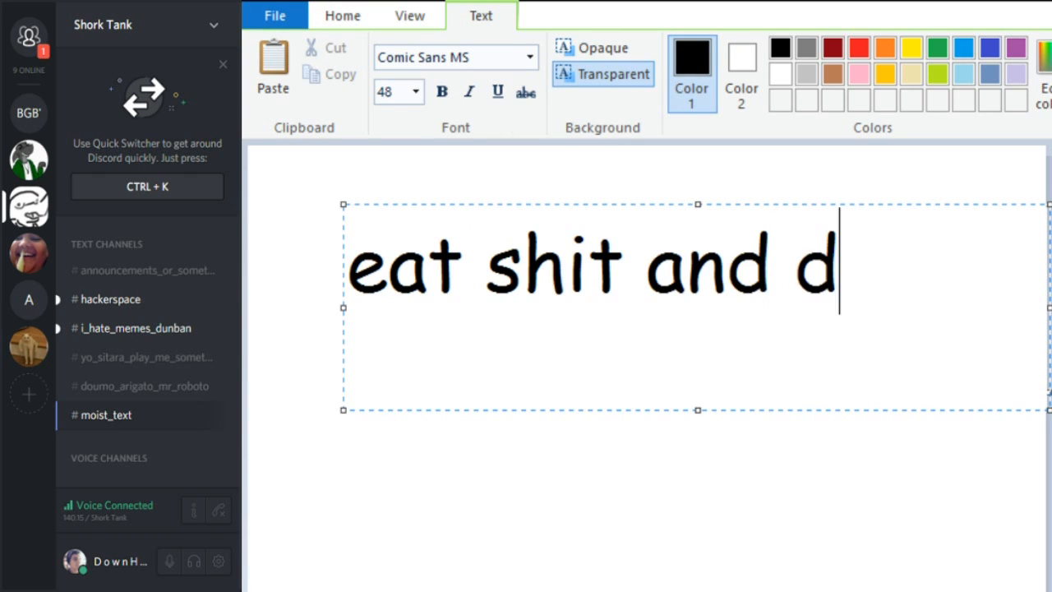
text(ie)
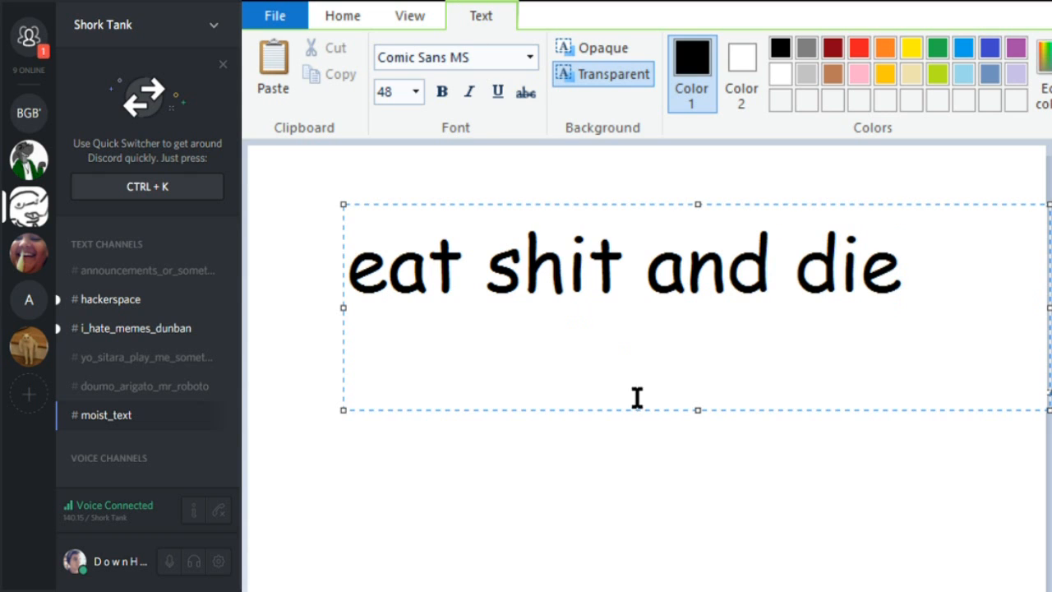
- Commit the typed text and drag a selection rectangle around the words
click(341, 15)
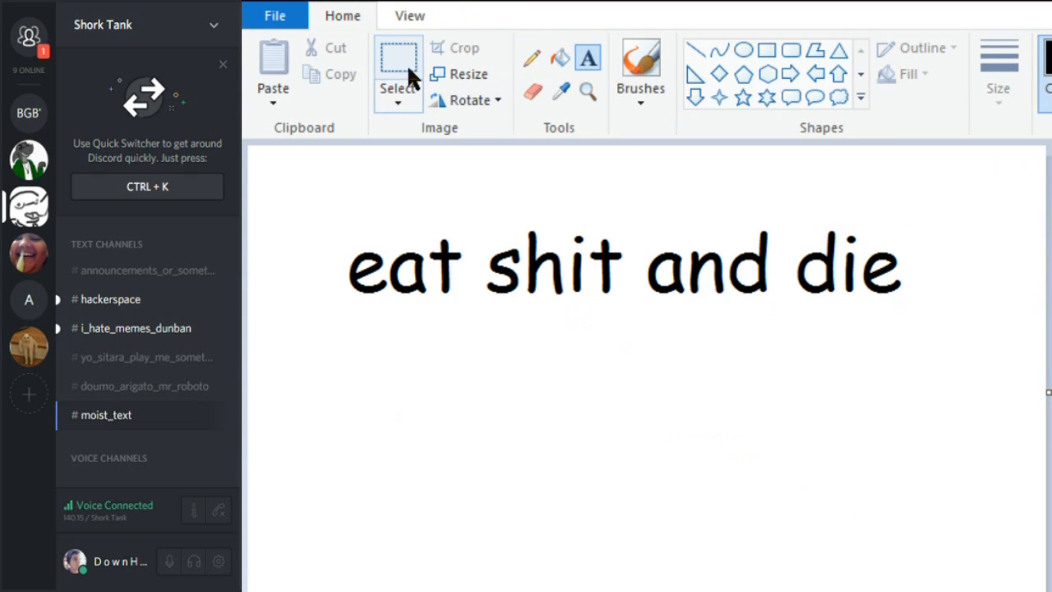
drag(313, 218, 956, 347)
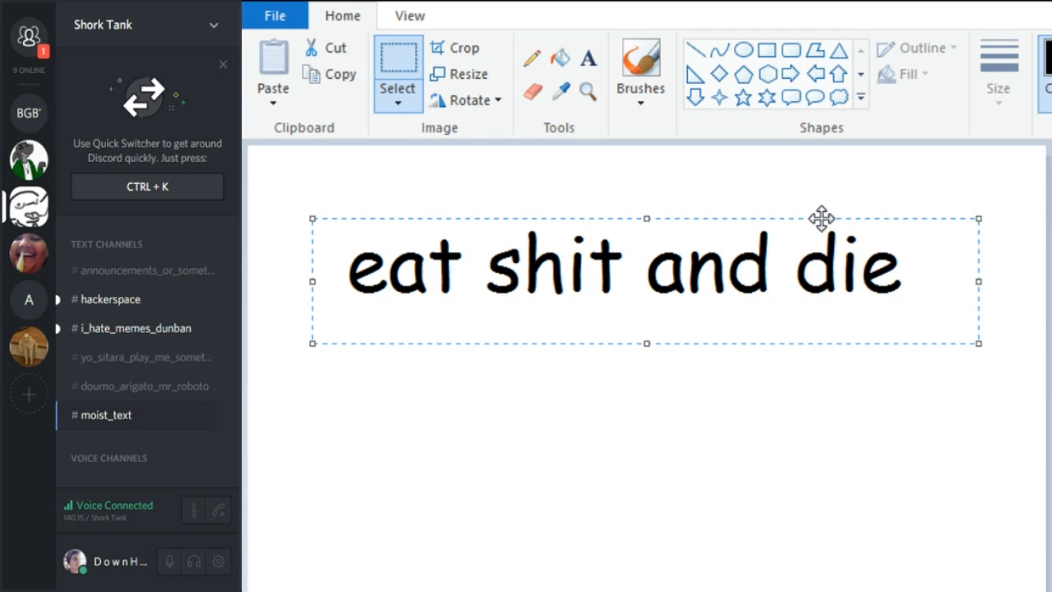
mouse_move(919, 434)
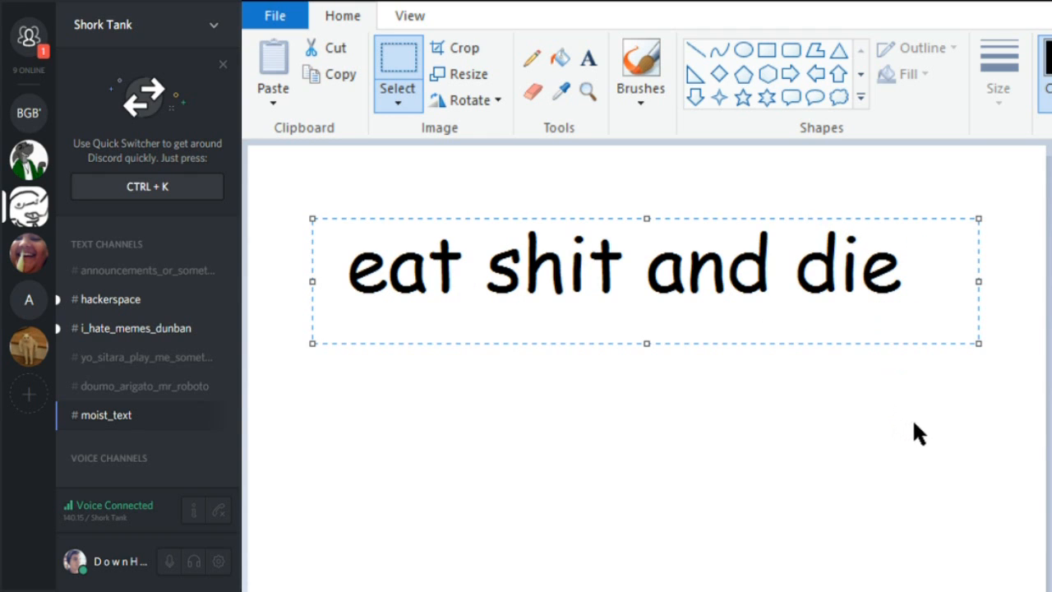
mouse_move(1043, 431)
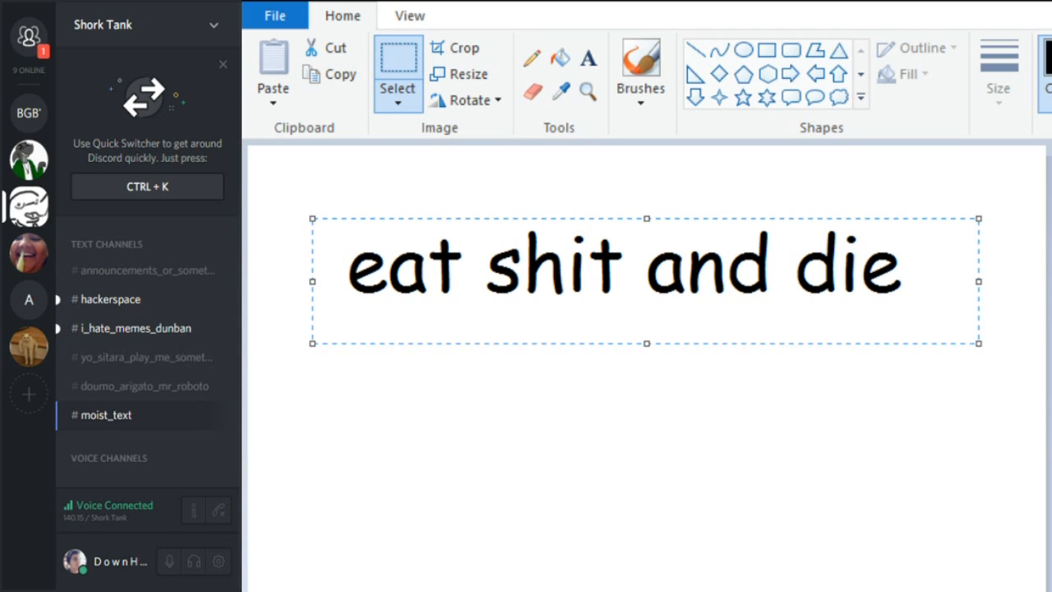
- Minimize Paint to reveal the Discord moist_text channel
click(467, 100)
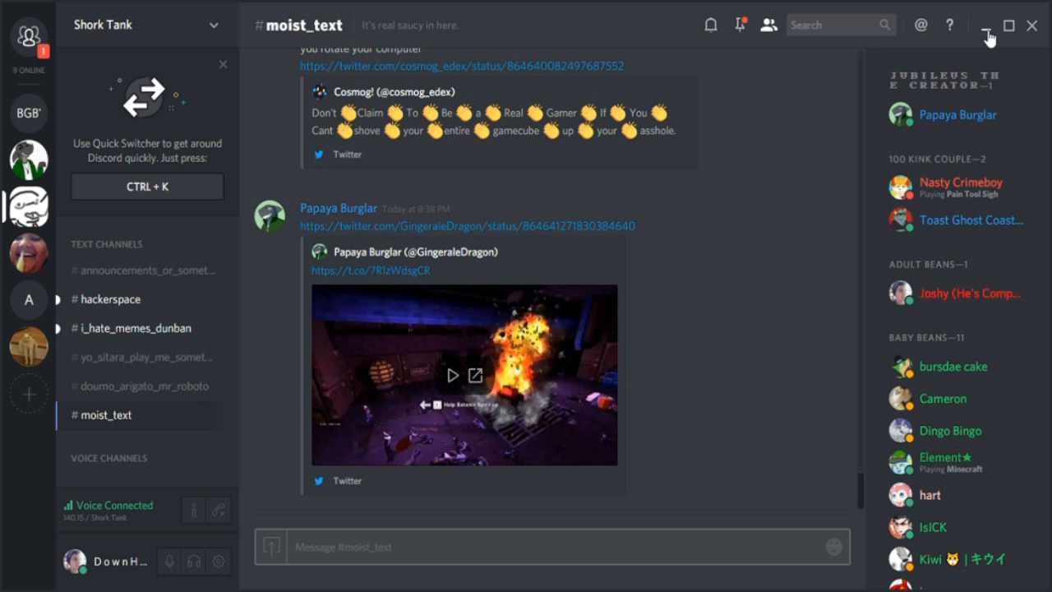
click(452, 375)
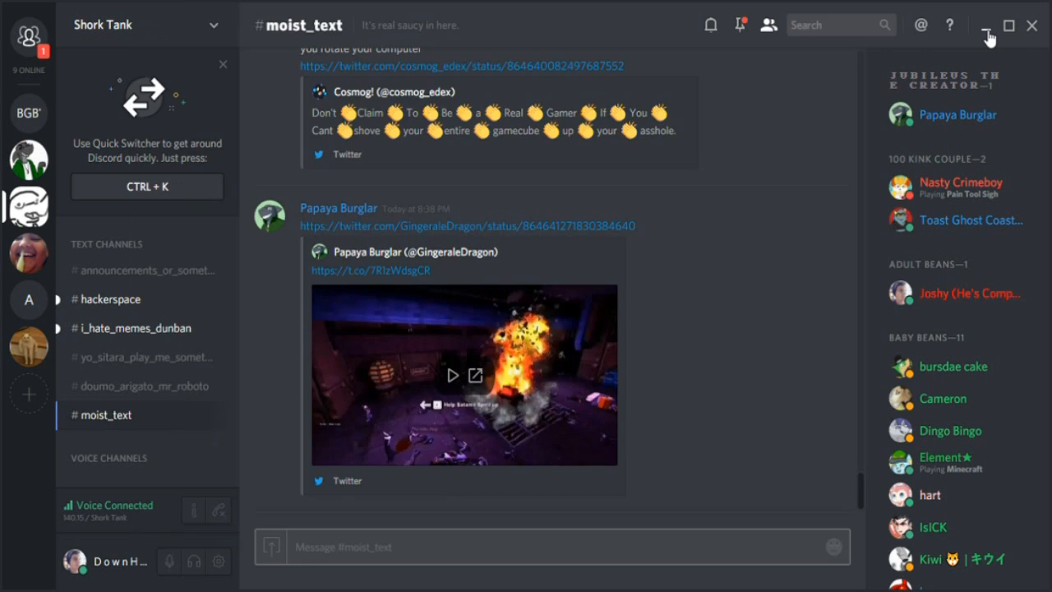
click(452, 375)
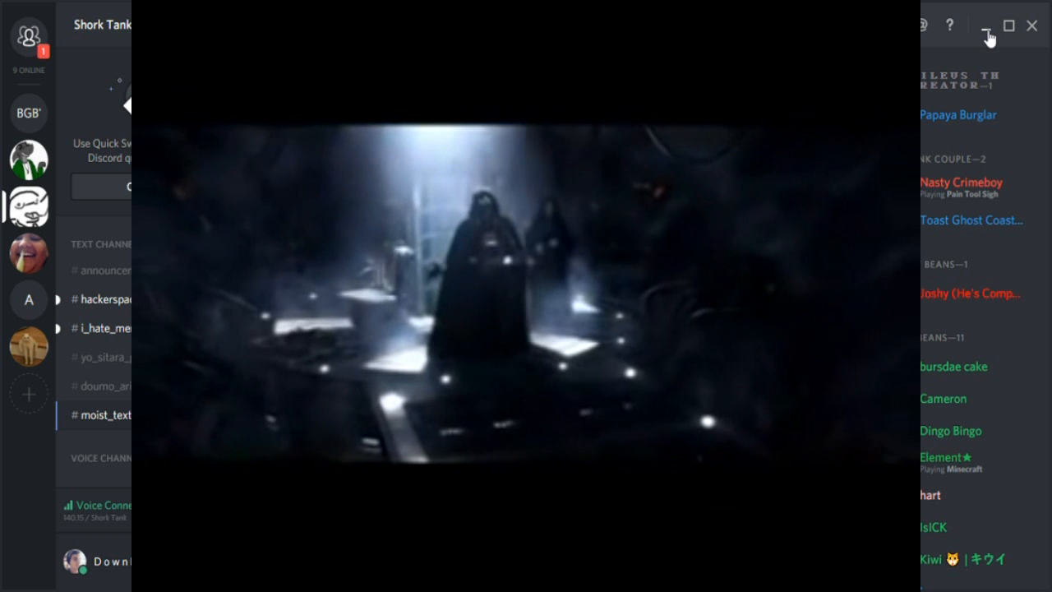